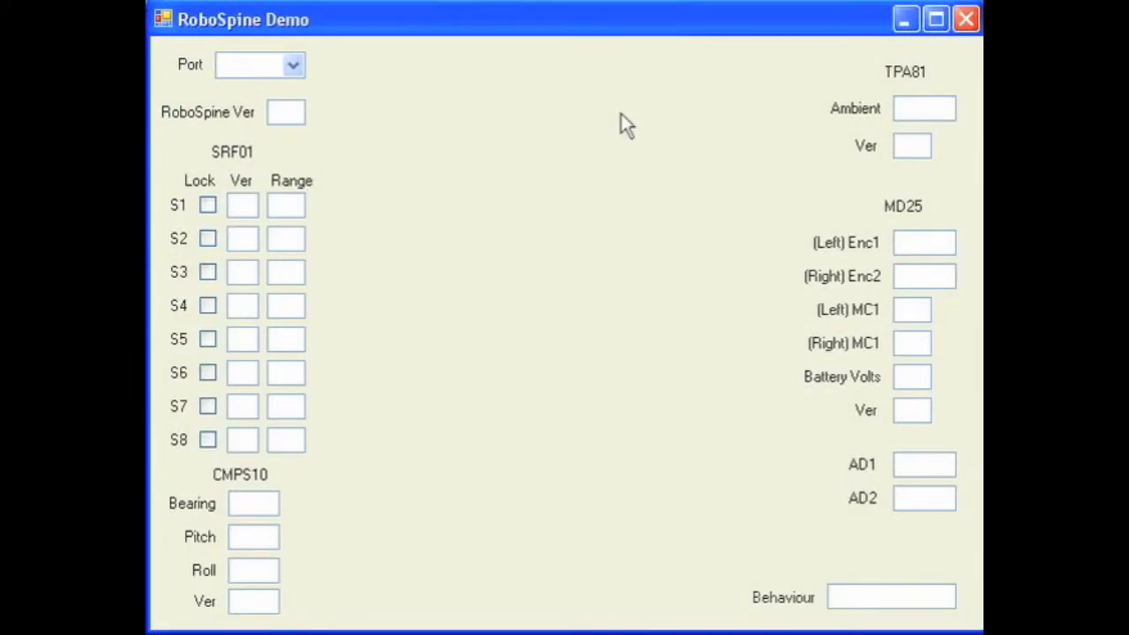
Step: Reveal the Port list showing serial ports COM1, COM102 and COM103
{"action": "left_click", "coordinate": [243, 204]}
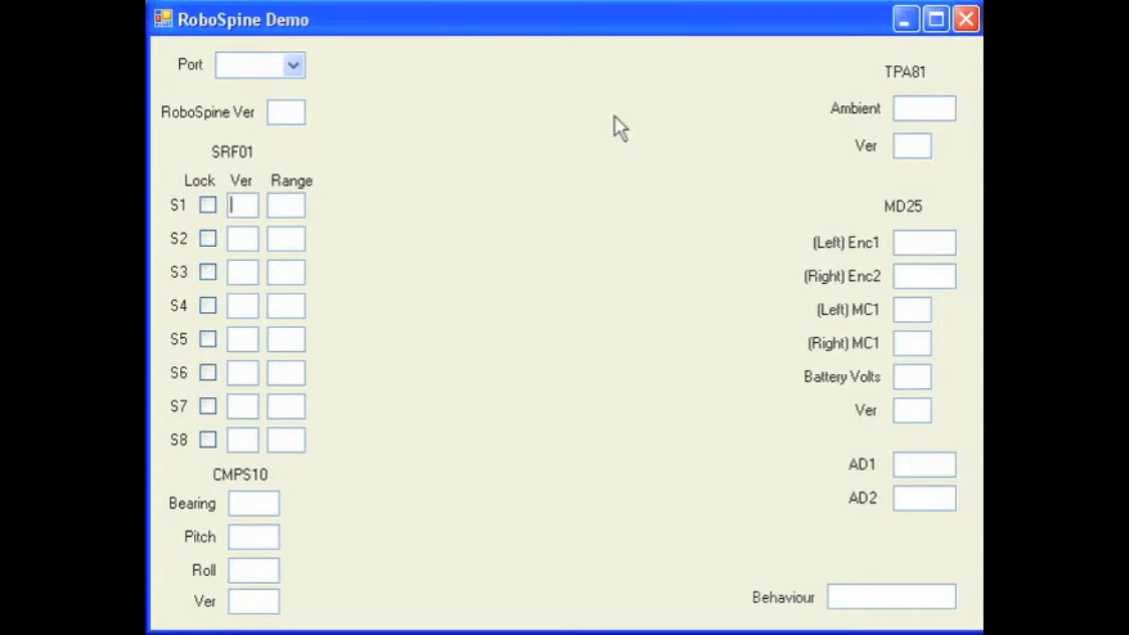
{"action": "mouse_move", "coordinate": [295, 185]}
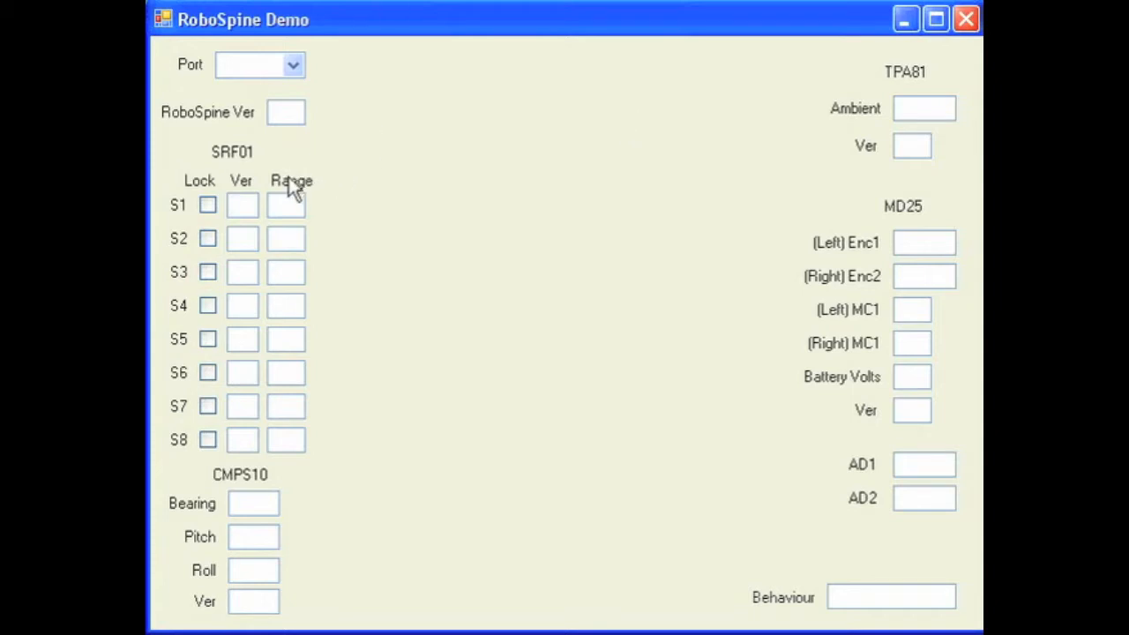
{"action": "mouse_move", "coordinate": [247, 198]}
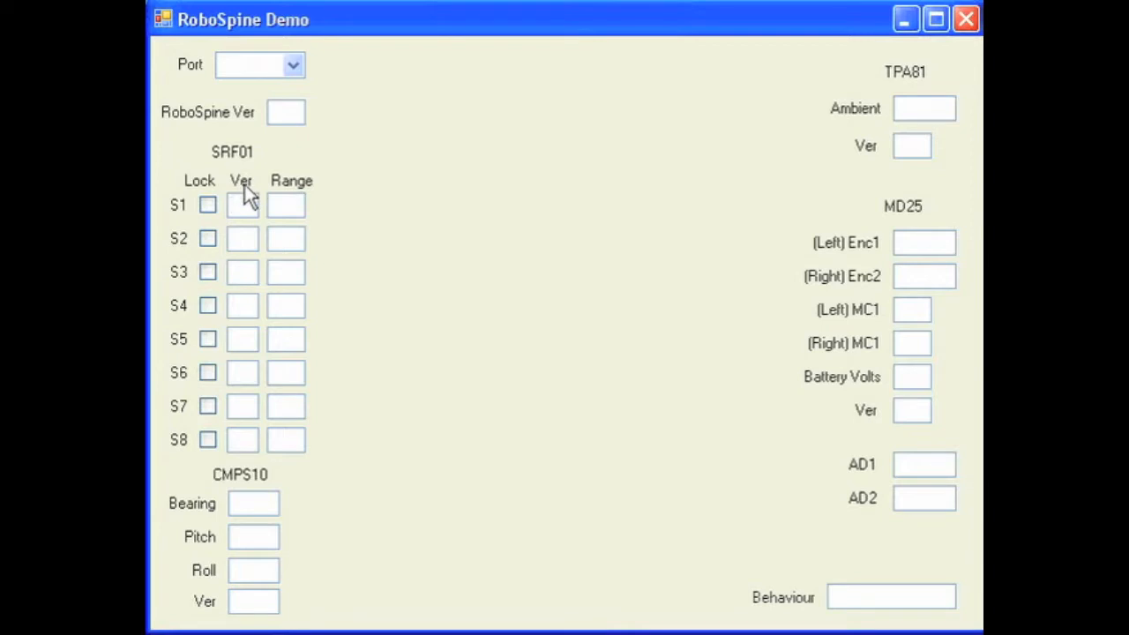
{"action": "mouse_move", "coordinate": [264, 190]}
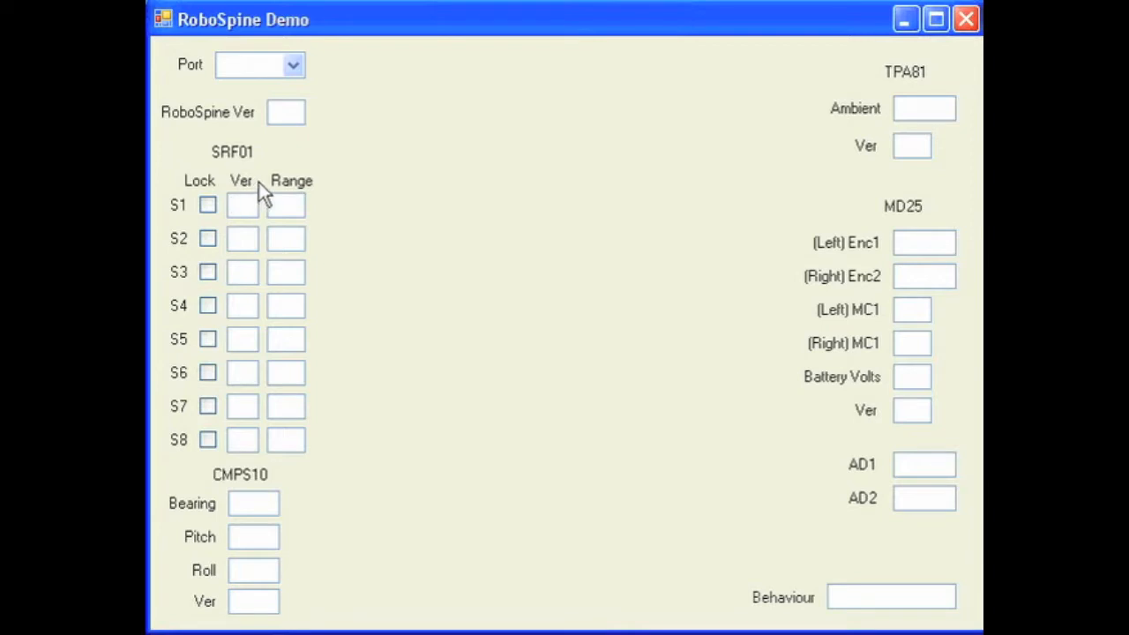
{"action": "left_click", "coordinate": [292, 64]}
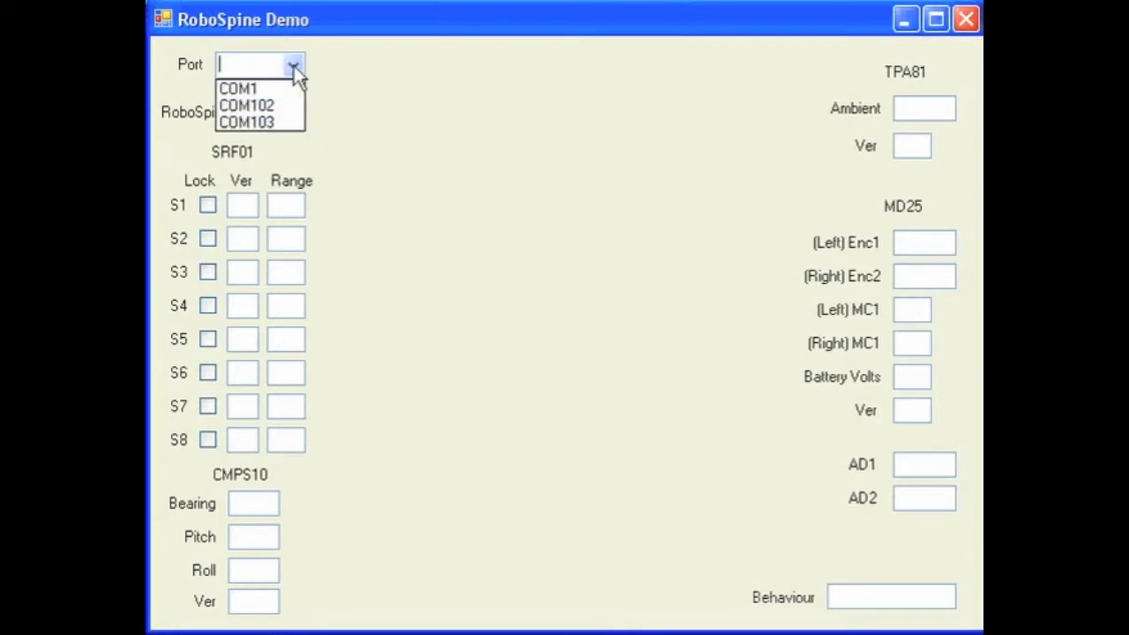
{"action": "mouse_move", "coordinate": [247, 105]}
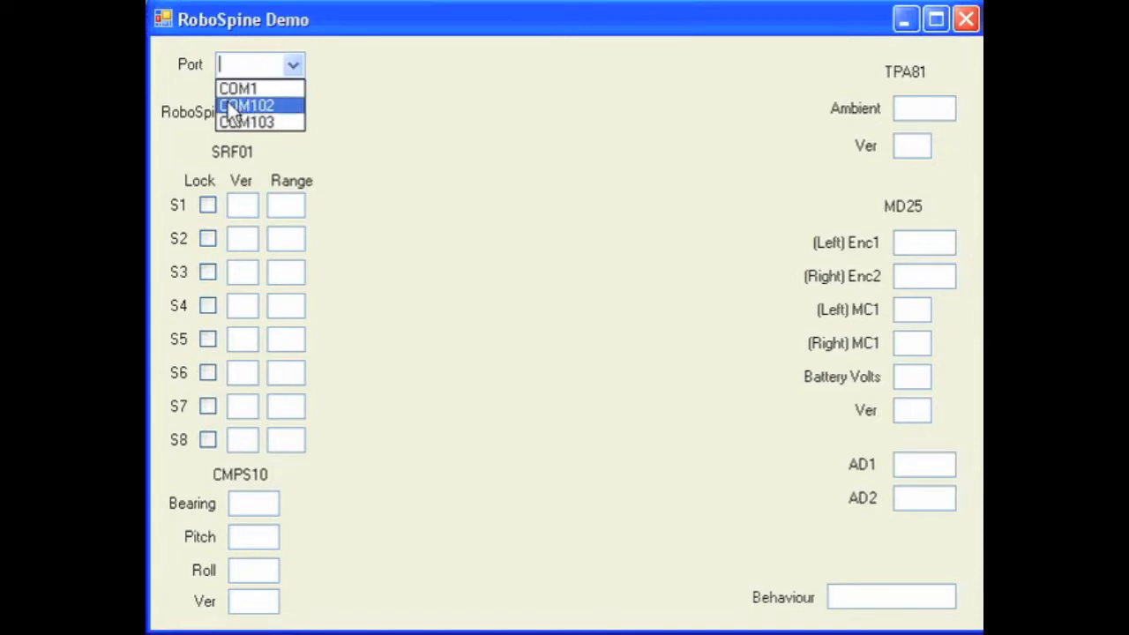